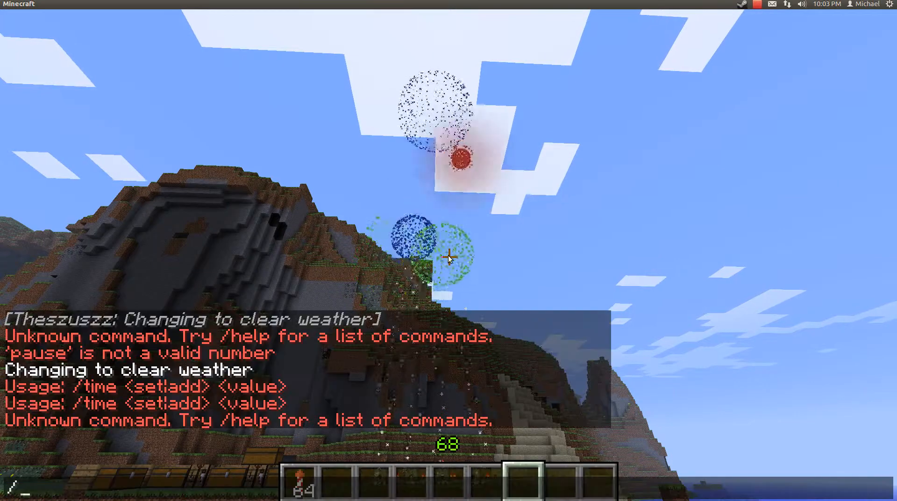
- Set the world time to night with the /time set command so fireworks burst against a dark sky
{"action": "type", "text": "/time set 1"}
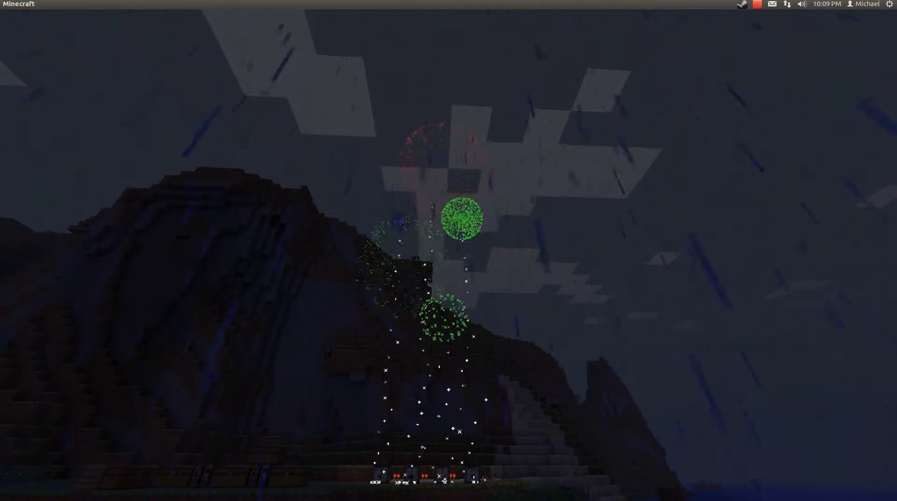
- Clear the weather with /weather clear, then begin a /time command to restore daylight
{"action": "key", "text": "t"}
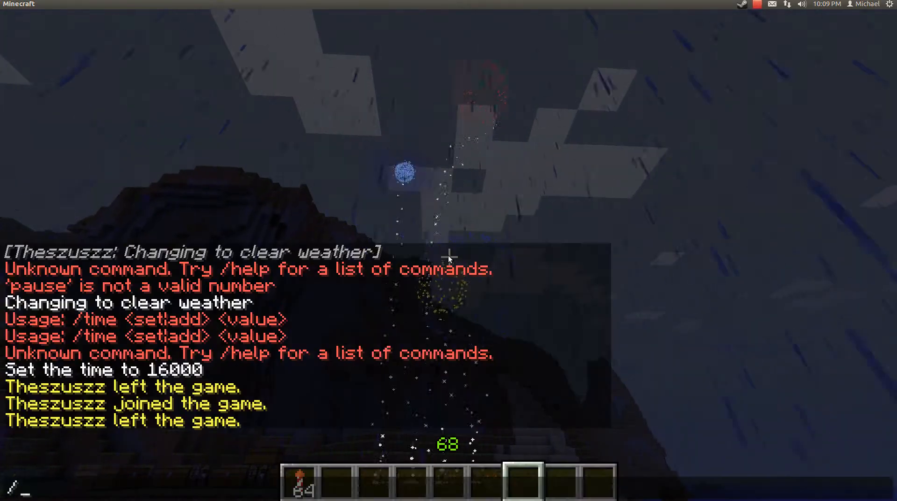
{"action": "type", "text": "weather c"}
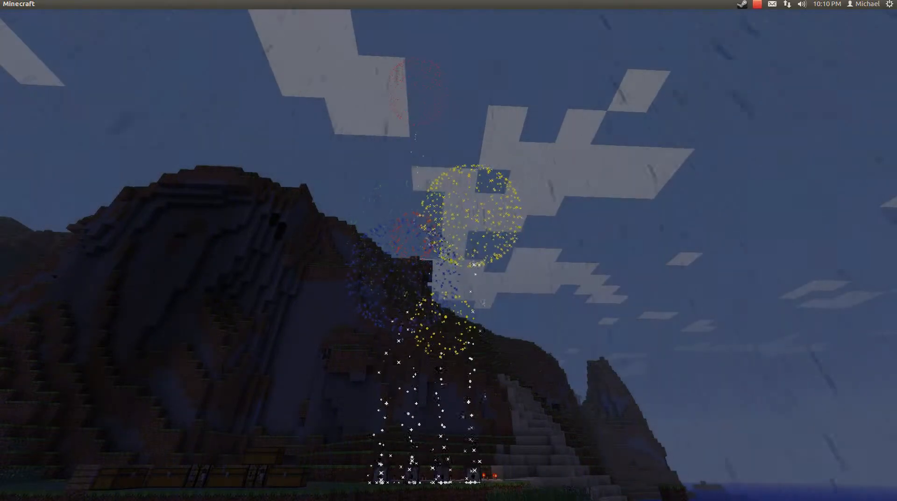
{"action": "key", "text": "t"}
{"action": "type", "text": "/"}
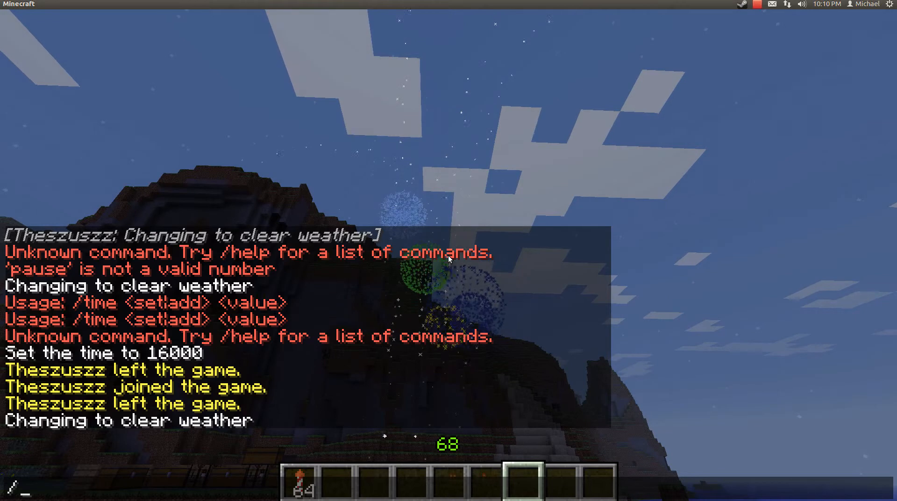
{"action": "type", "text": "time"}
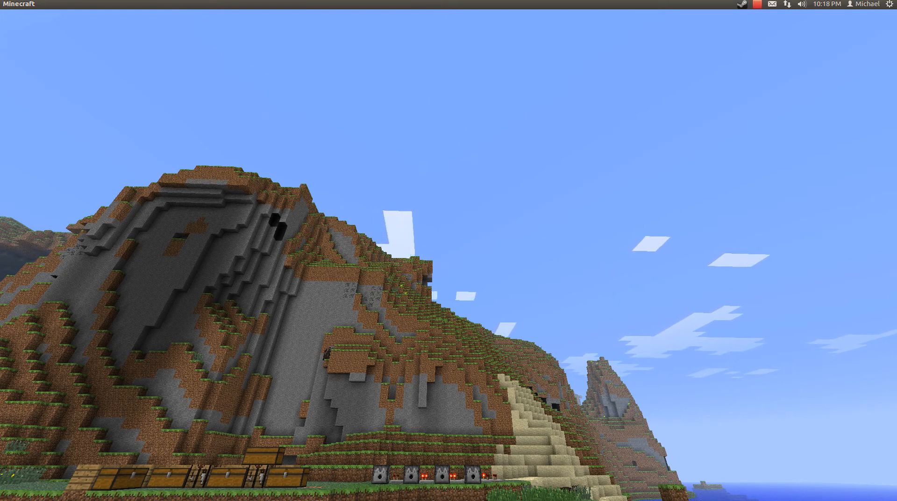
- Pause the game to the menu and bring up the screen recorder's Stop/Pause controls
{"action": "key", "text": "Escape"}
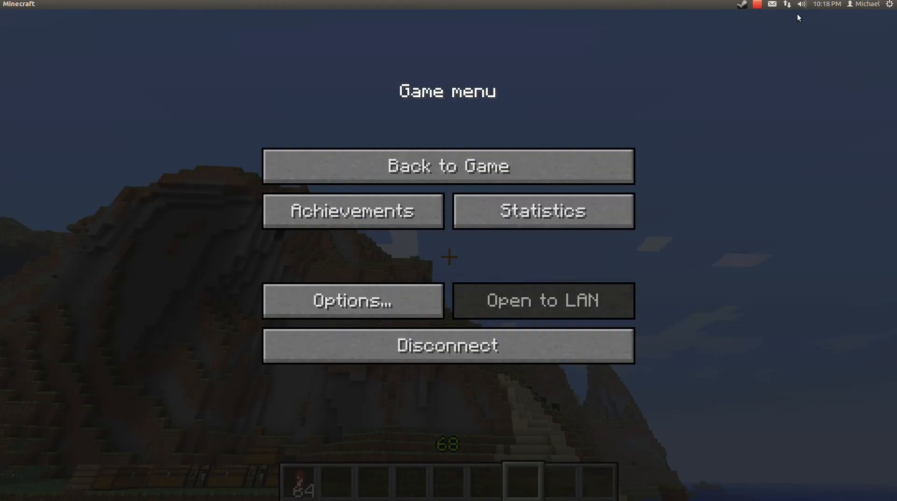
{"action": "left_click", "coordinate": [756, 4]}
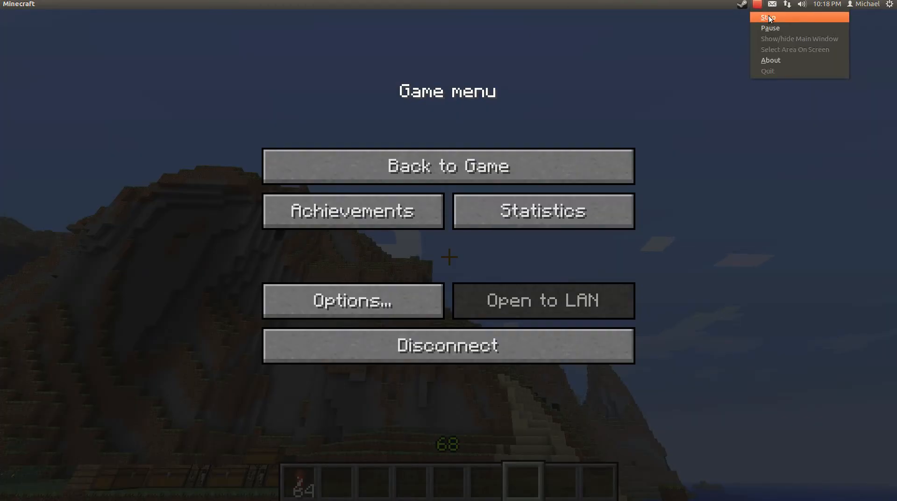